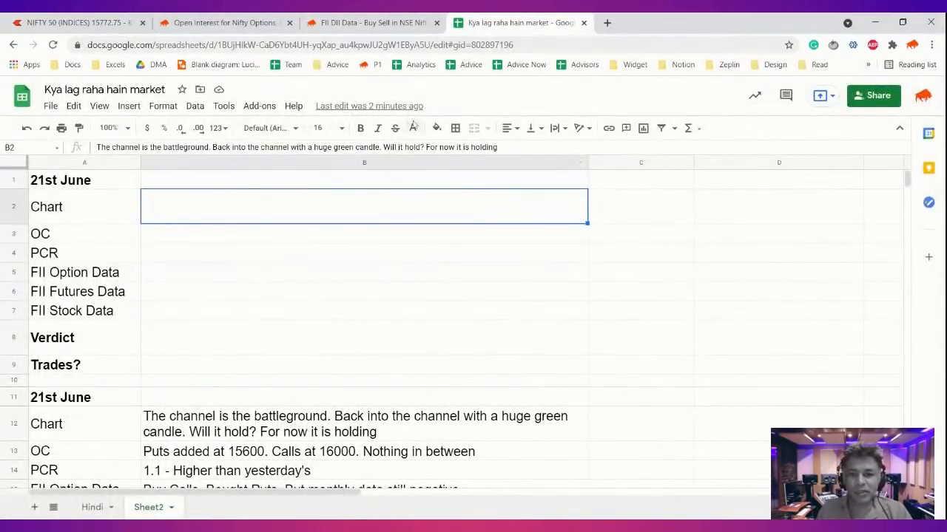
Write the 21st June chart note: back into the channel, holding, today's price action negative
{"action": "type", "text": "The channel is the battleground. Back into the channel with a huge green candle. Will it hold? For now it is holding"}
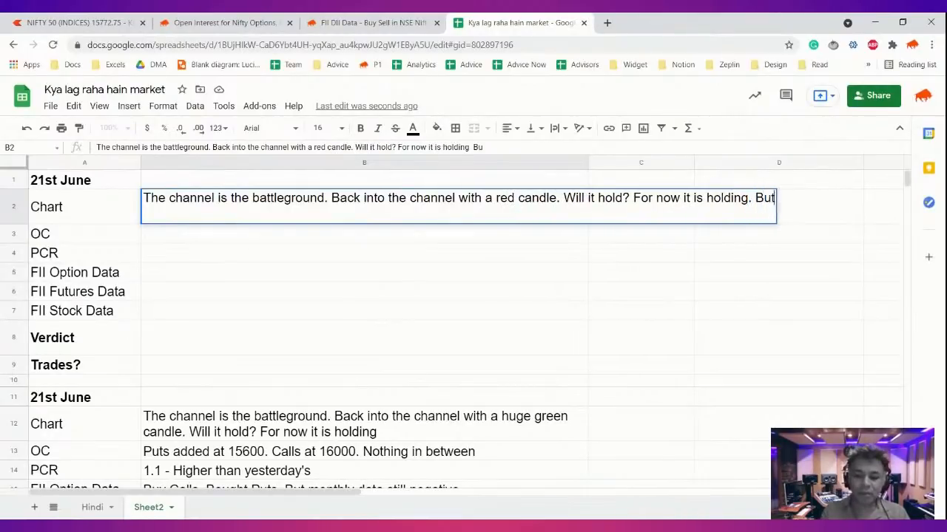
{"action": "type", "text": "today's price action is negative"}
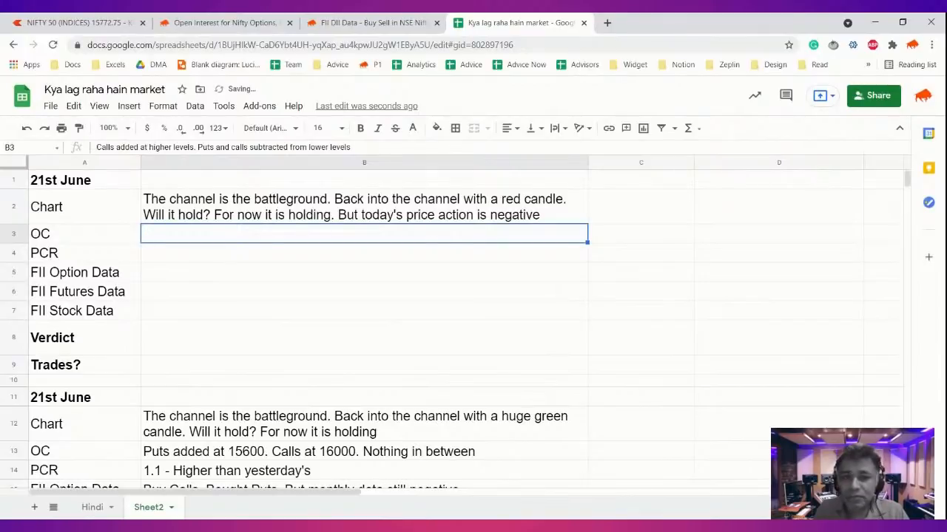
{"action": "left_click", "coordinate": [222, 22]}
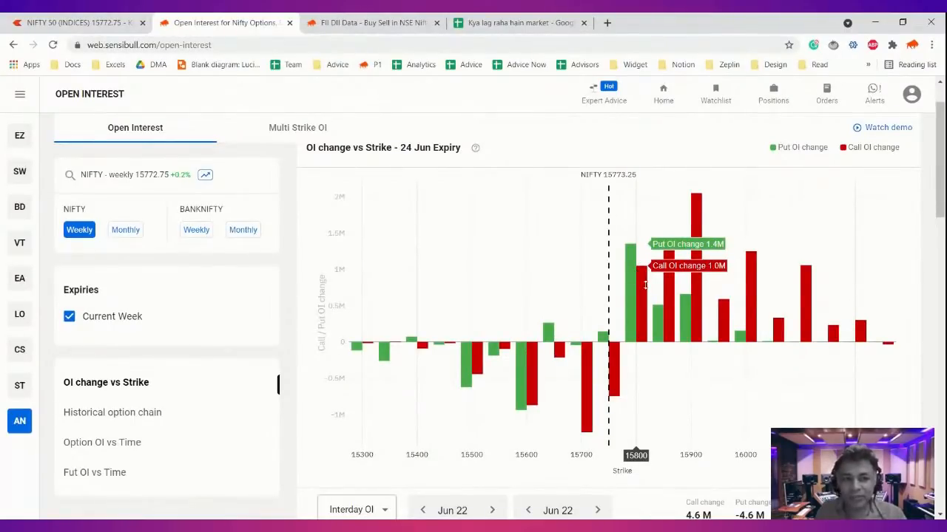
{"action": "mouse_move", "coordinate": [567, 373]}
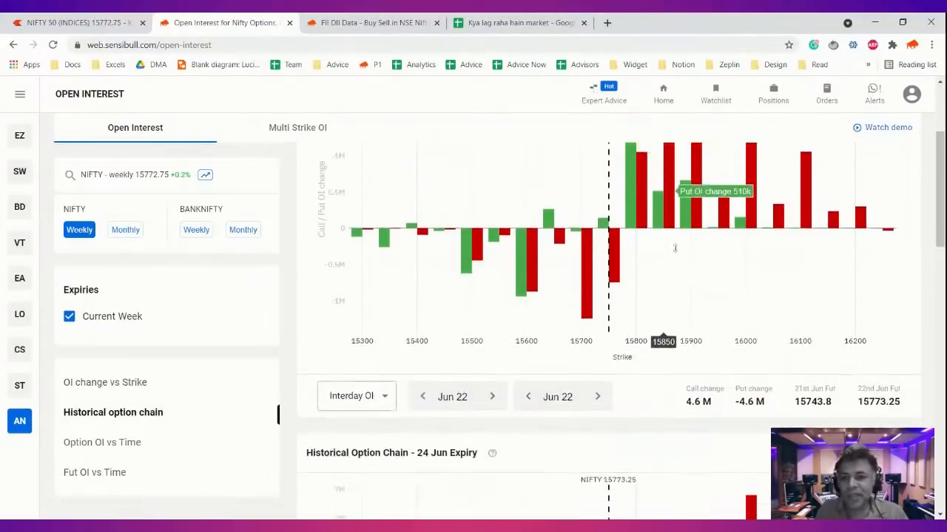
{"action": "left_click", "coordinate": [105, 381]}
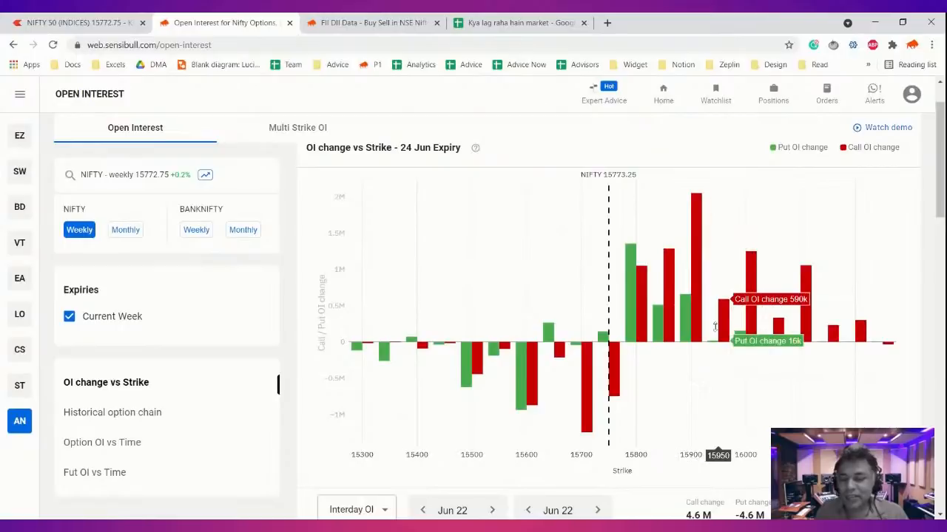
{"action": "scroll", "scroll_direction": "down", "scroll_amount": 3}
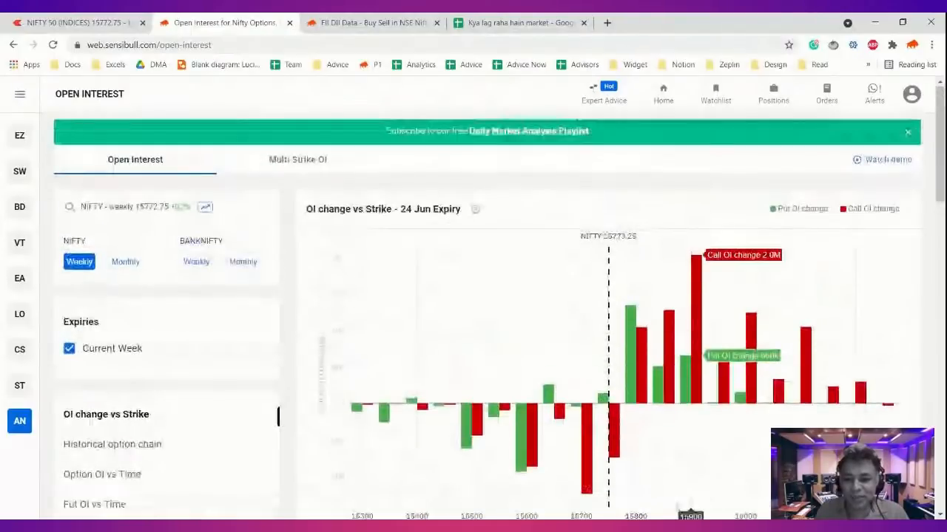
{"action": "left_click", "coordinate": [908, 133]}
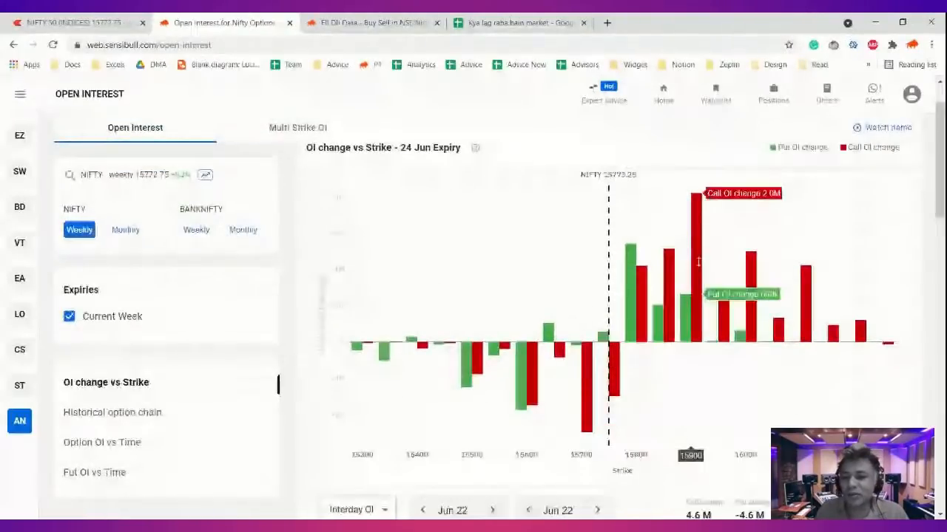
{"action": "left_click", "coordinate": [113, 411]}
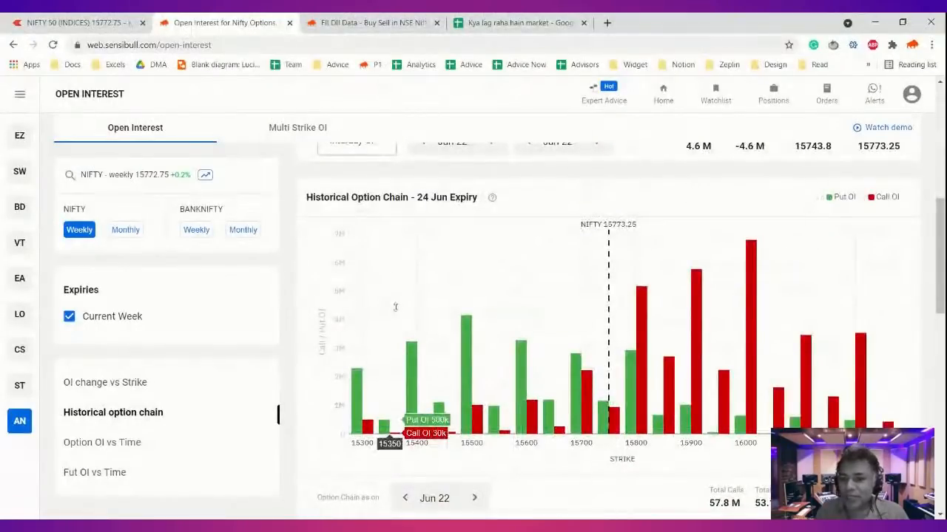
{"action": "mouse_move", "coordinate": [731, 248]}
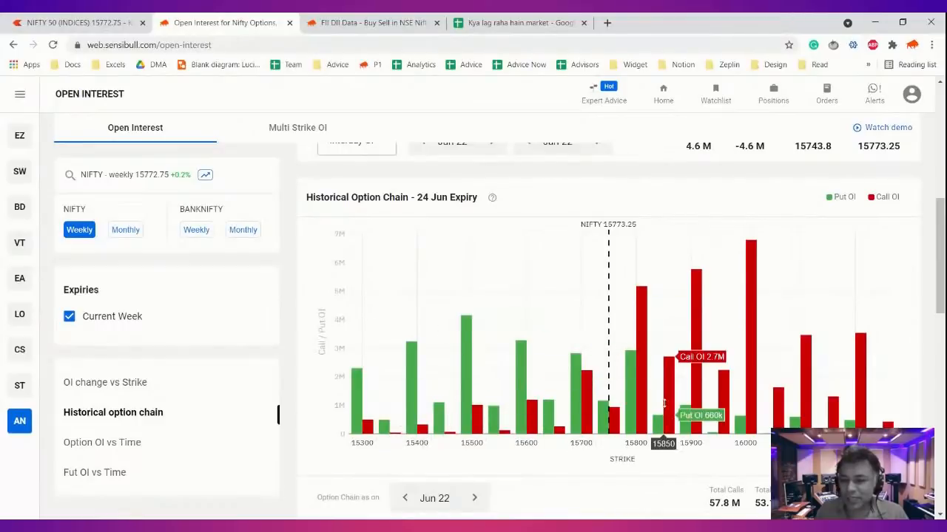
{"action": "mouse_move", "coordinate": [752, 472]}
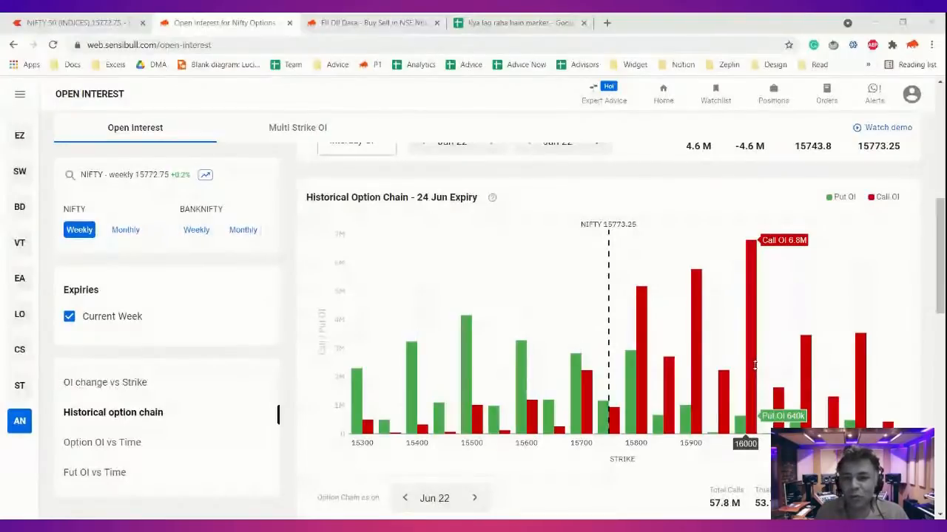
{"action": "left_click", "coordinate": [518, 24]}
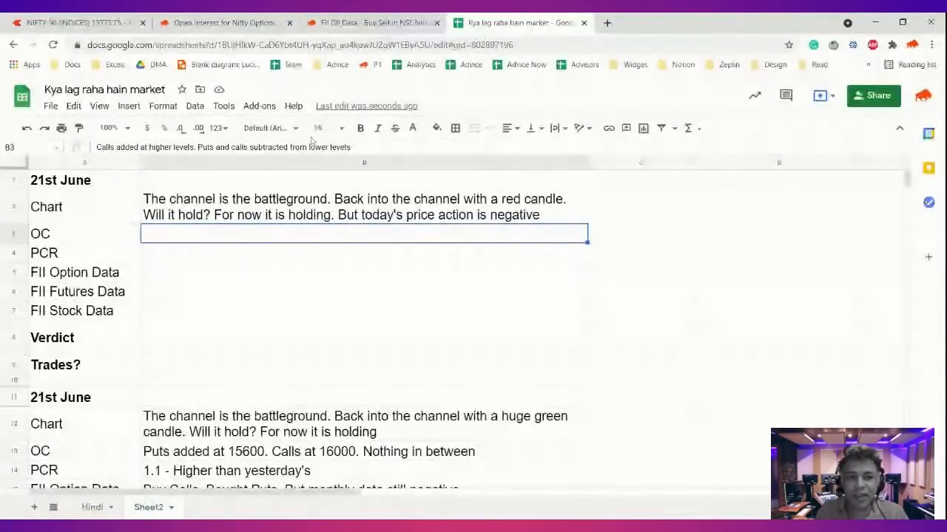
Record 'Bearish Option Chain' in B3 and '.9 - Down Negative' PCR in B4, then bring up FII DII Data
{"action": "type", "text": "Bearish Option Chain"}
{"action": "left_click", "coordinate": [363, 253]}
{"action": "type", "text": ".9 - Down"}
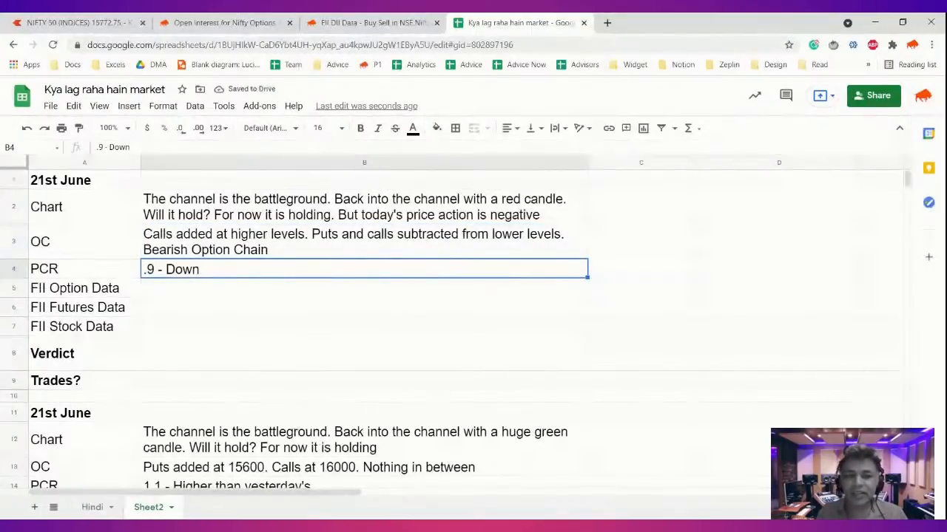
{"action": "type", "text": "Negative"}
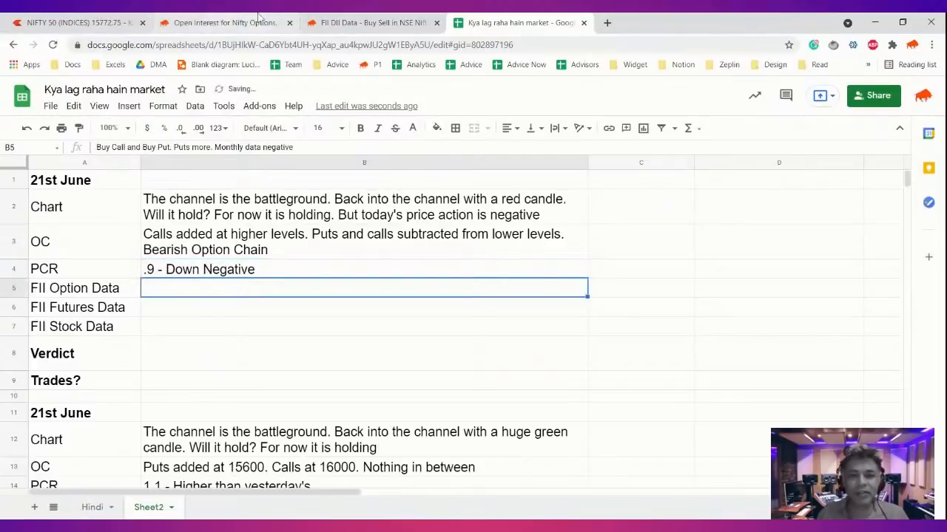
{"action": "left_click", "coordinate": [373, 22]}
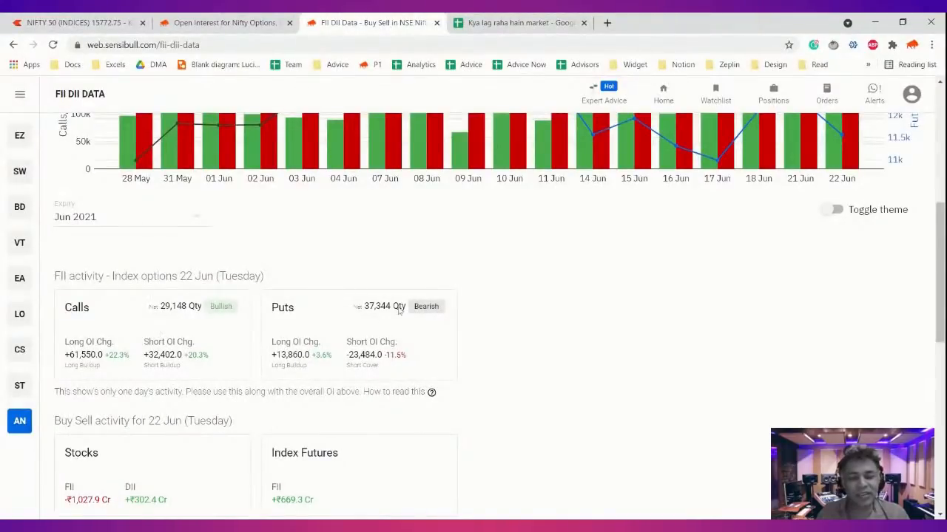
{"action": "mouse_move", "coordinate": [198, 298]}
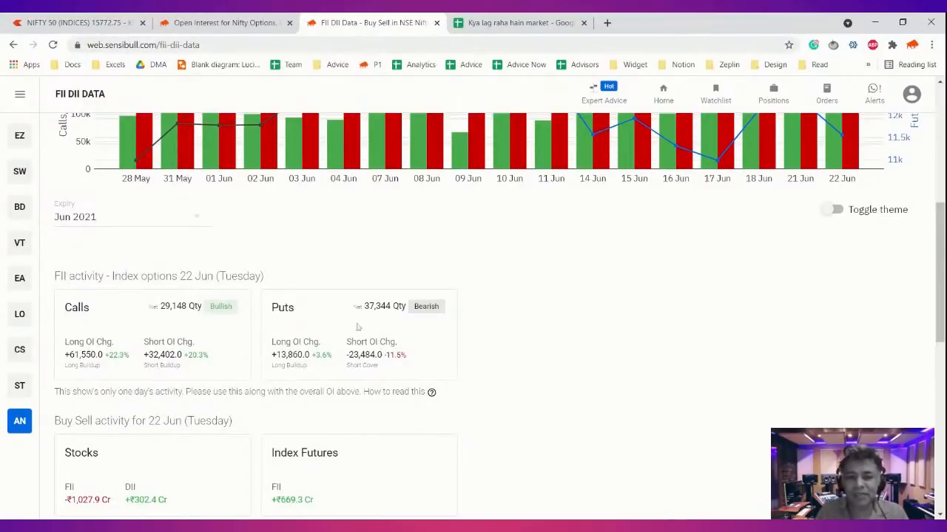
Review Sensibull's 22 Jun FII index options and buy-sell cards, then return to the sheet
{"action": "scroll", "scroll_direction": "down", "scroll_amount": 3}
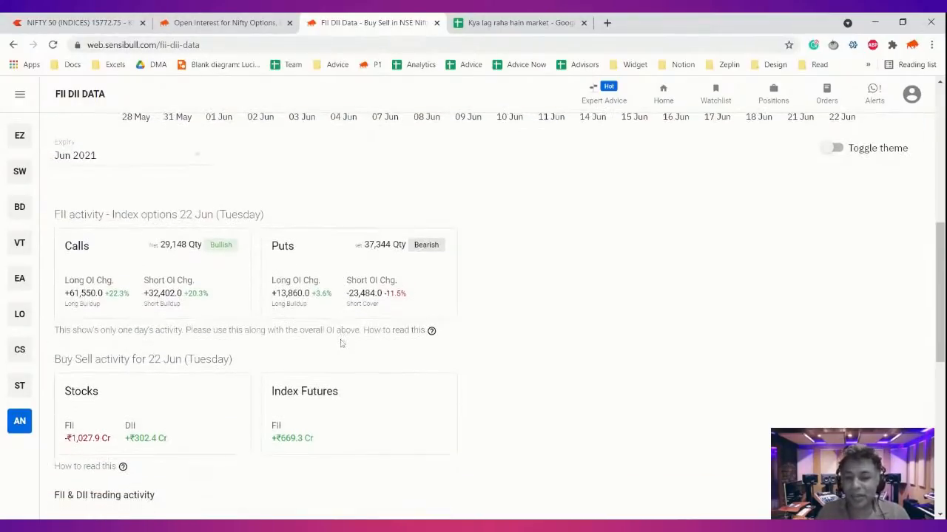
{"action": "scroll", "scroll_direction": "down", "scroll_amount": 3}
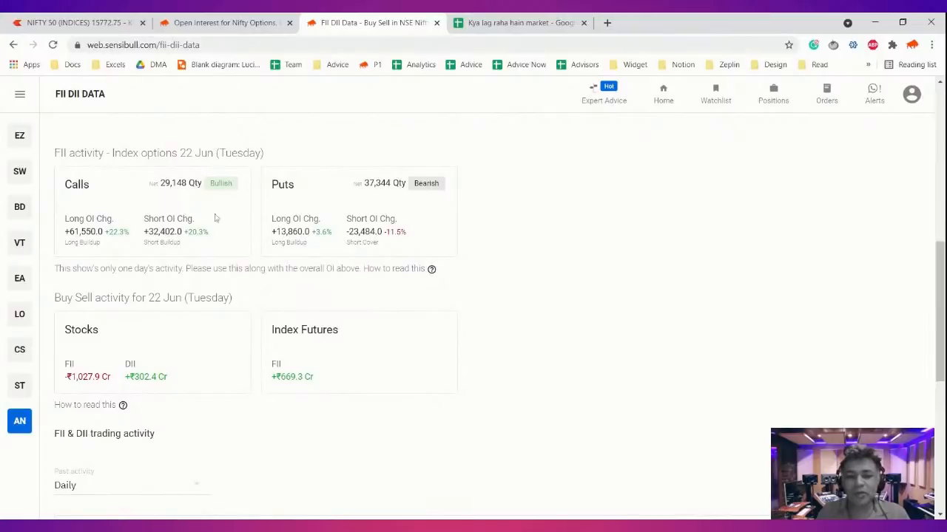
{"action": "left_click", "coordinate": [518, 22]}
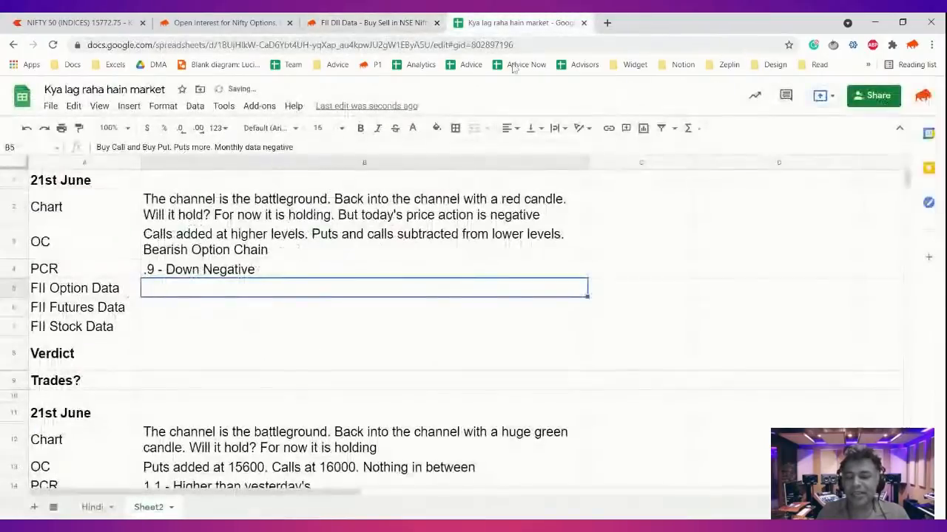
Fill FII notes: options buy call and put, futures 700 Cr positive, stocks 1000 Crore negative
{"action": "left_click", "coordinate": [340, 127]}
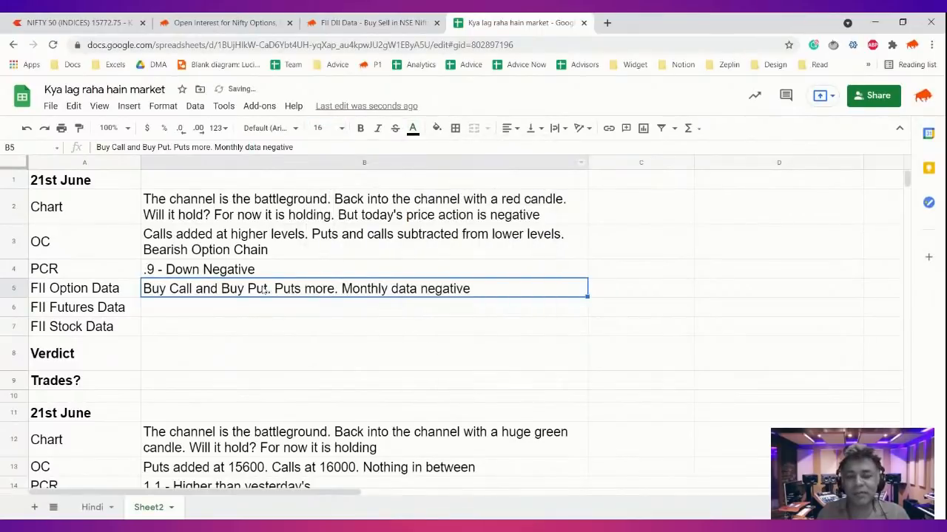
{"action": "left_click", "coordinate": [413, 128]}
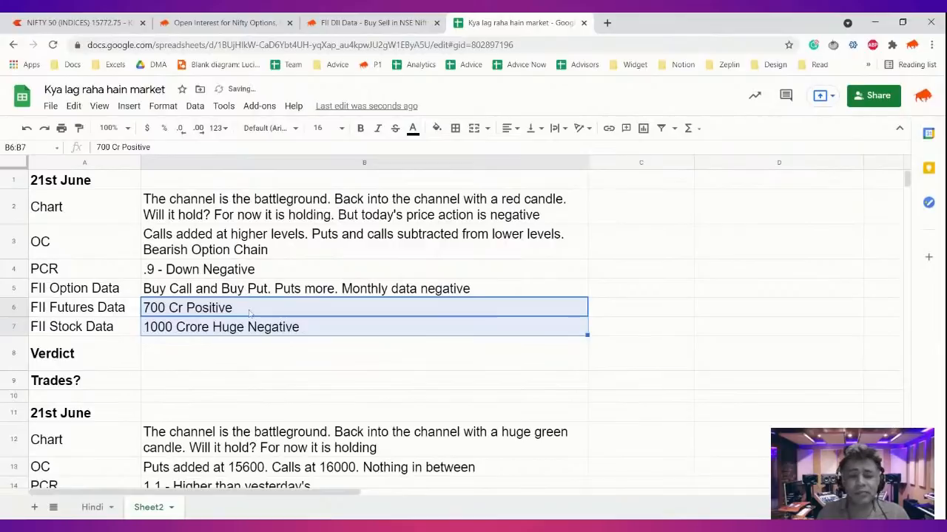
{"action": "left_click", "coordinate": [222, 327]}
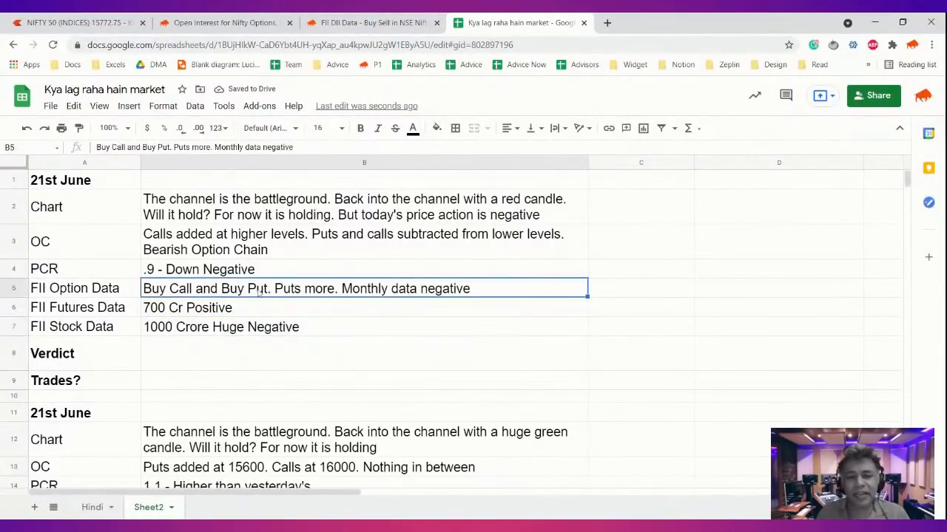
Enter the B8 verdict 'Back into the channel. Wait and Watch…', then show the Nifty chart in Kite
{"action": "left_click", "coordinate": [364, 352]}
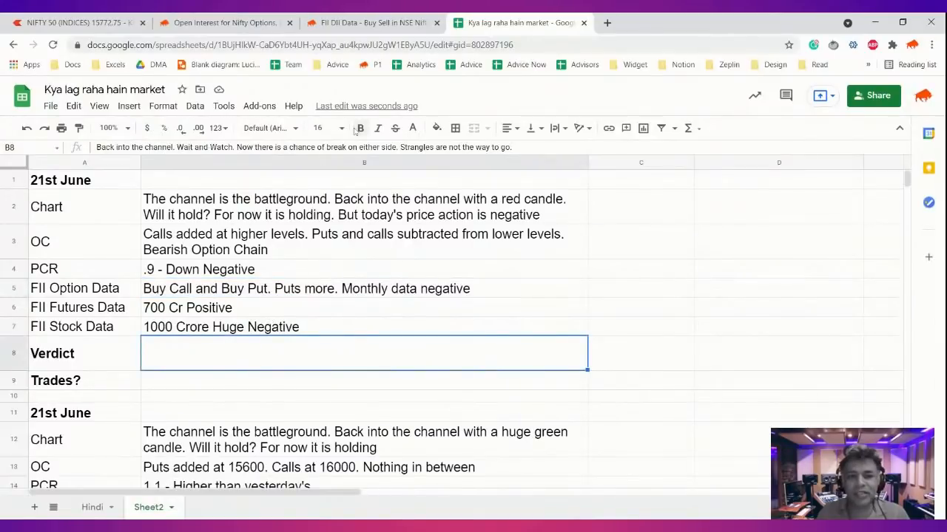
{"action": "left_click", "coordinate": [412, 127]}
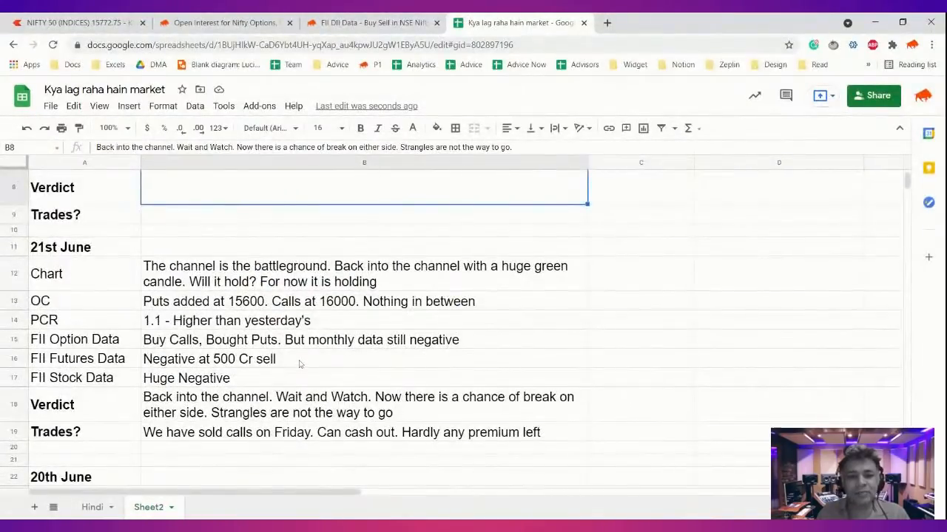
{"action": "scroll", "scroll_direction": "down", "scroll_amount": 3}
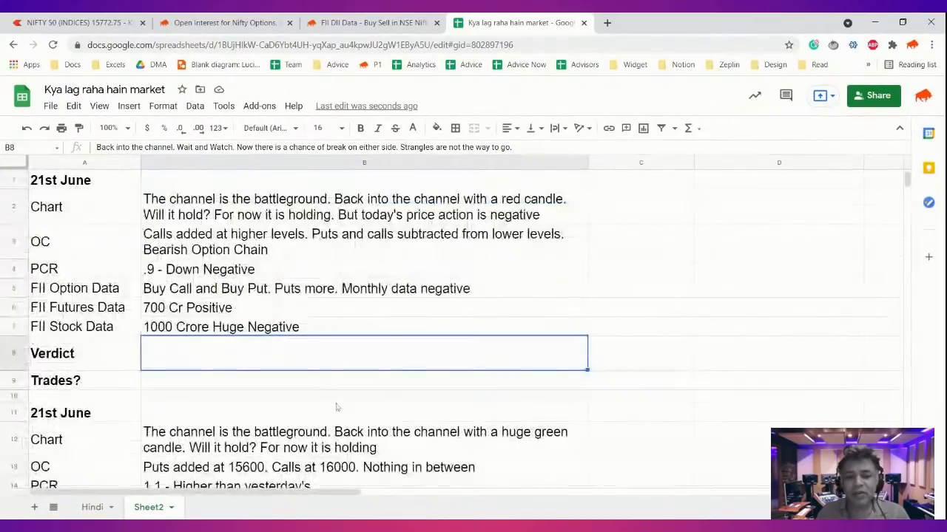
{"action": "mouse_move", "coordinate": [276, 309]}
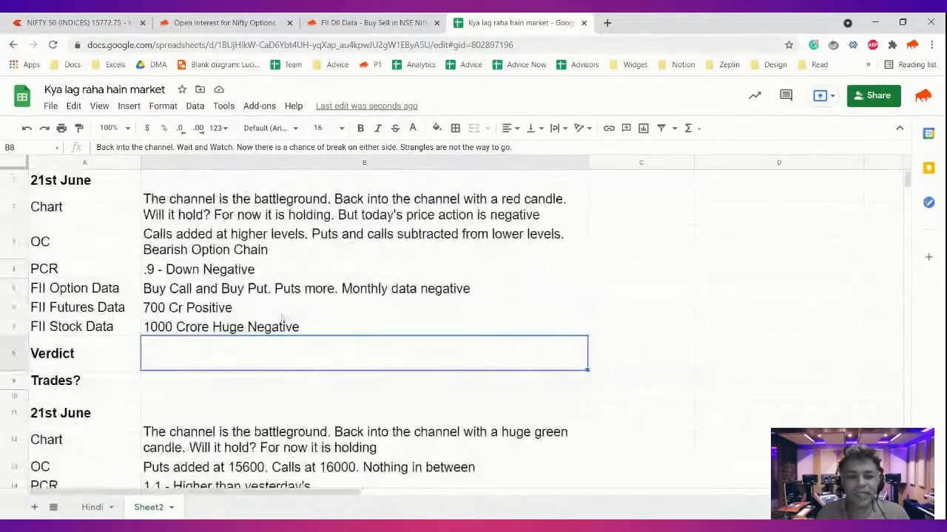
{"action": "scroll", "scroll_direction": "down", "scroll_amount": 3}
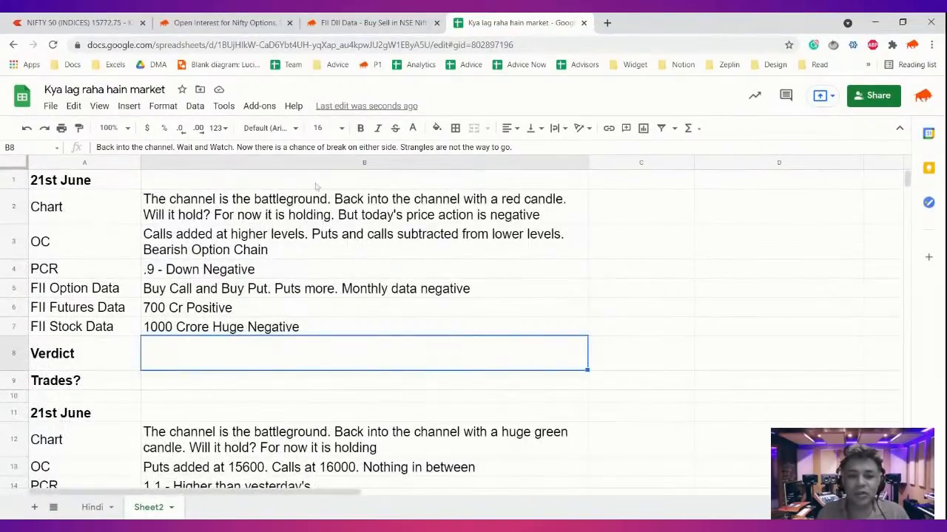
{"action": "type", "text": "Back into the channel. Wait and Watch. Now there is a chance of break on either side. Strangles are not the way to go."}
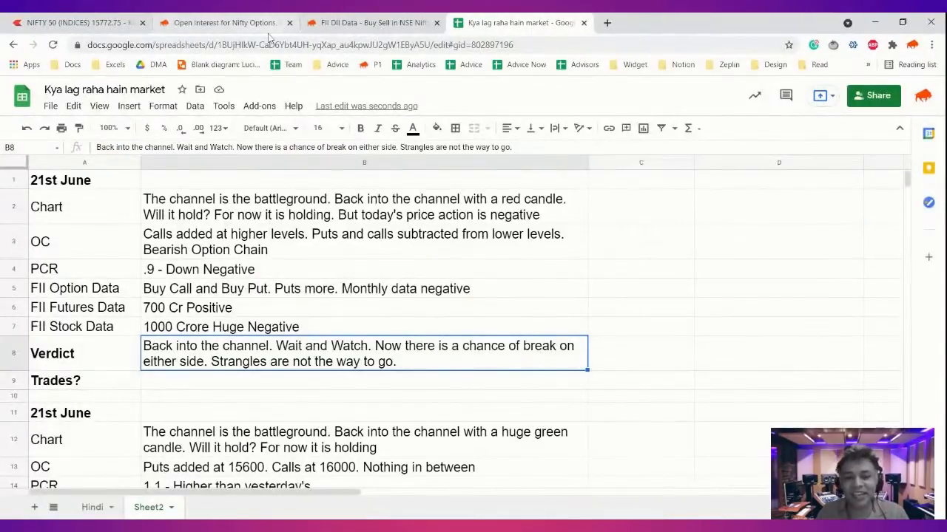
{"action": "left_click", "coordinate": [74, 22]}
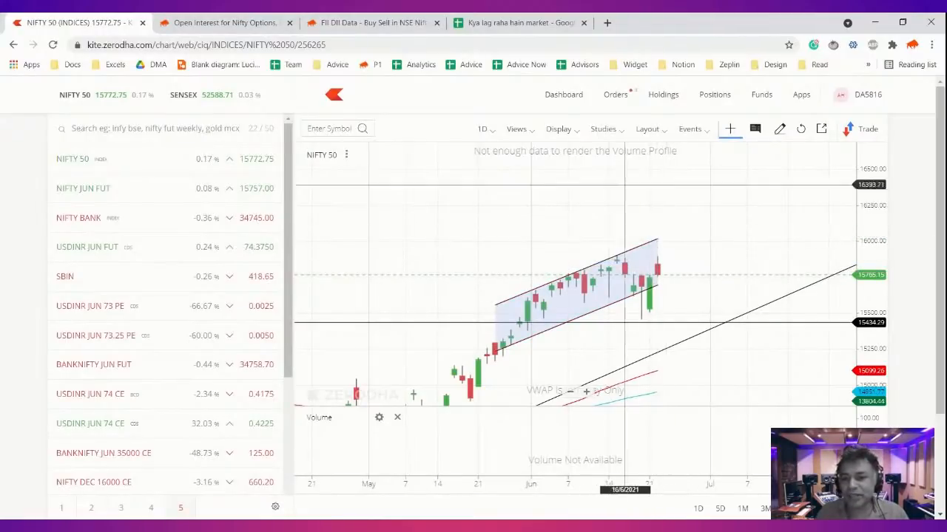
Switch the Nifty 50 chart from 1D to 1H candles around the drawn channel
{"action": "left_click", "coordinate": [482, 128]}
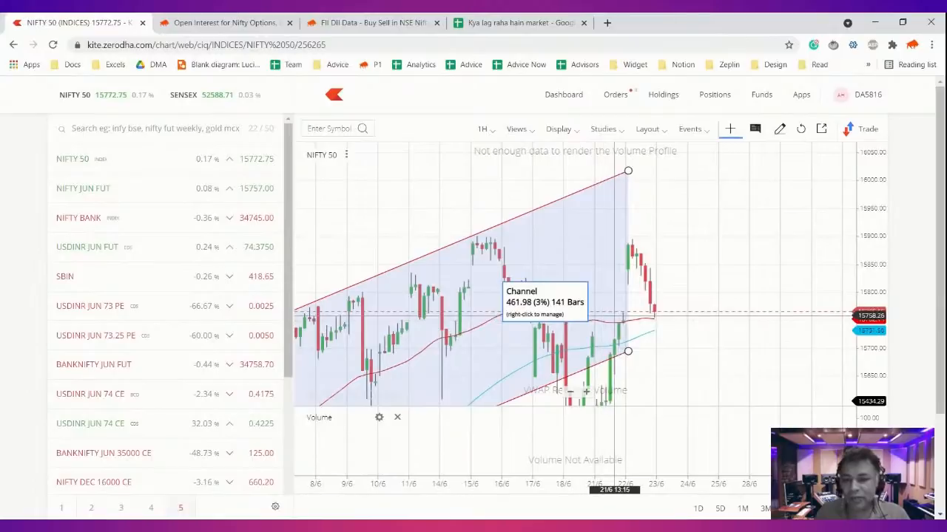
{"action": "mouse_move", "coordinate": [627, 240]}
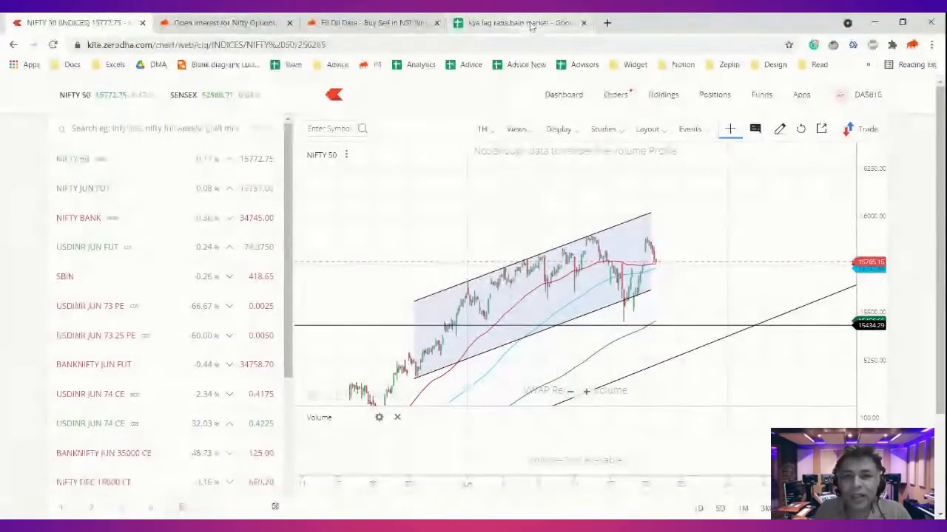
Add 'Bias is negative' to B8 and 'Nothing doing till channel breaks in Nifty.' as the Trades note in B9
{"action": "left_click", "coordinate": [518, 24]}
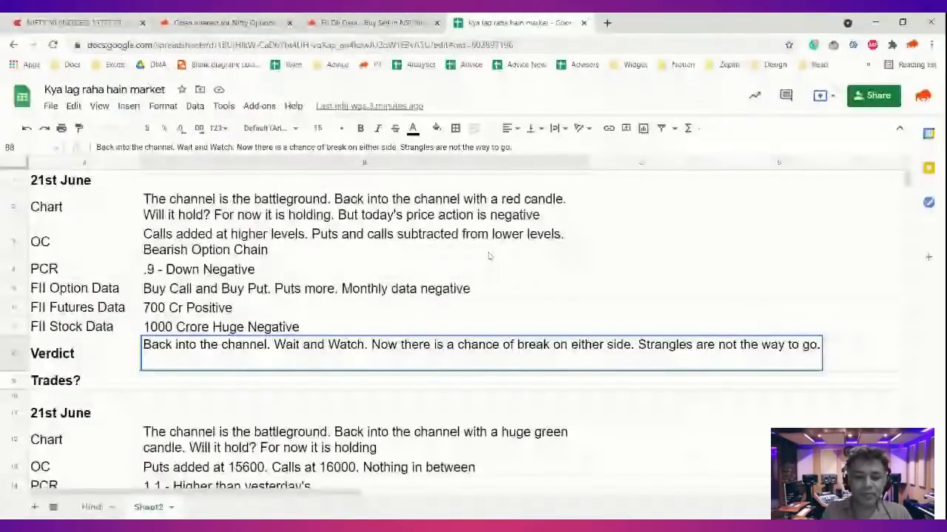
{"action": "type", "text": "Bias is negative"}
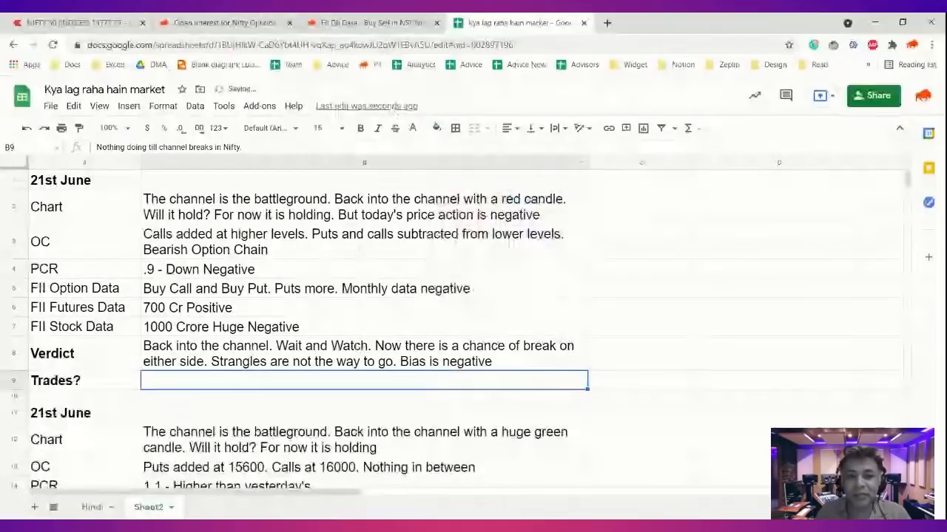
{"action": "type", "text": "Nothing doing till channel breaks in Nifty."}
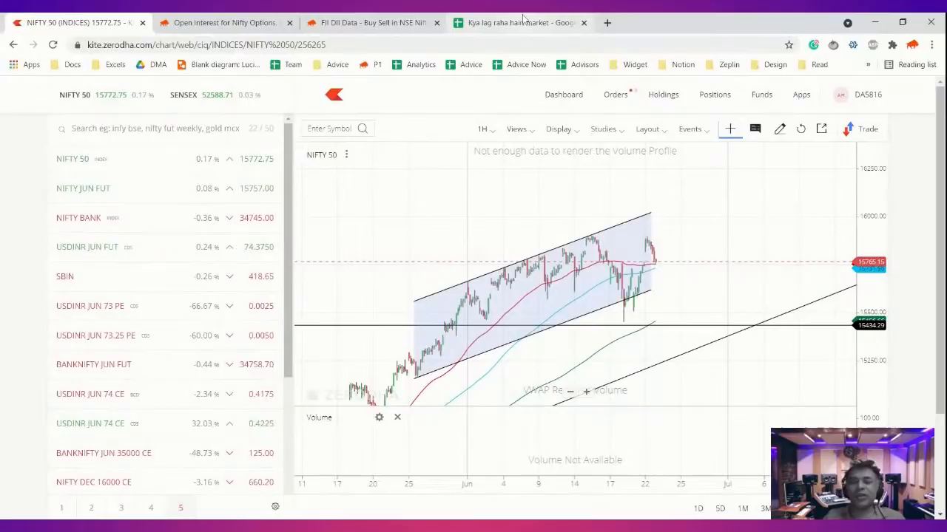
{"action": "left_click", "coordinate": [518, 23]}
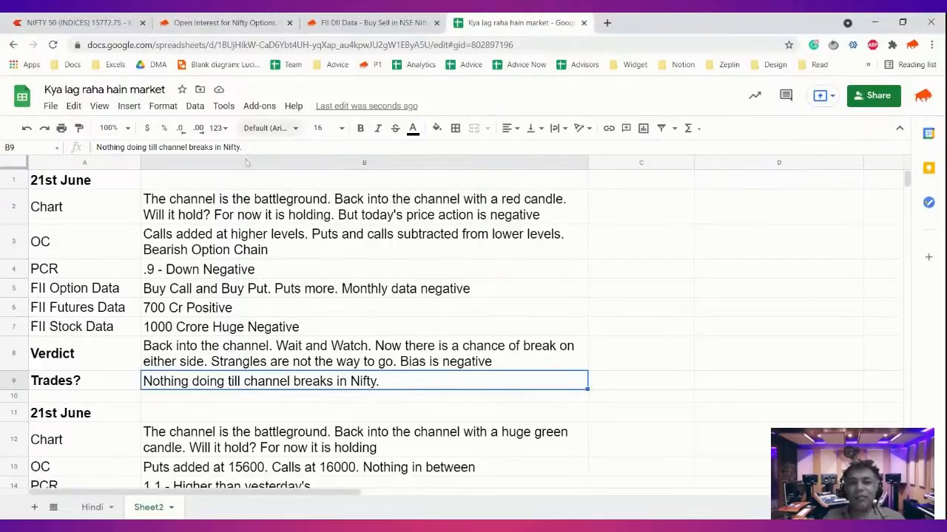
{"action": "left_click", "coordinate": [74, 22]}
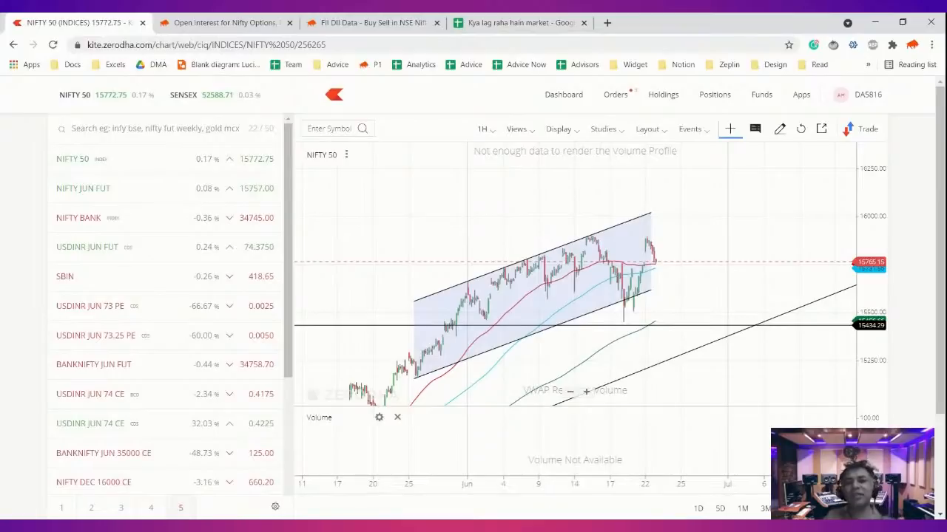
{"action": "mouse_move", "coordinate": [83, 188]}
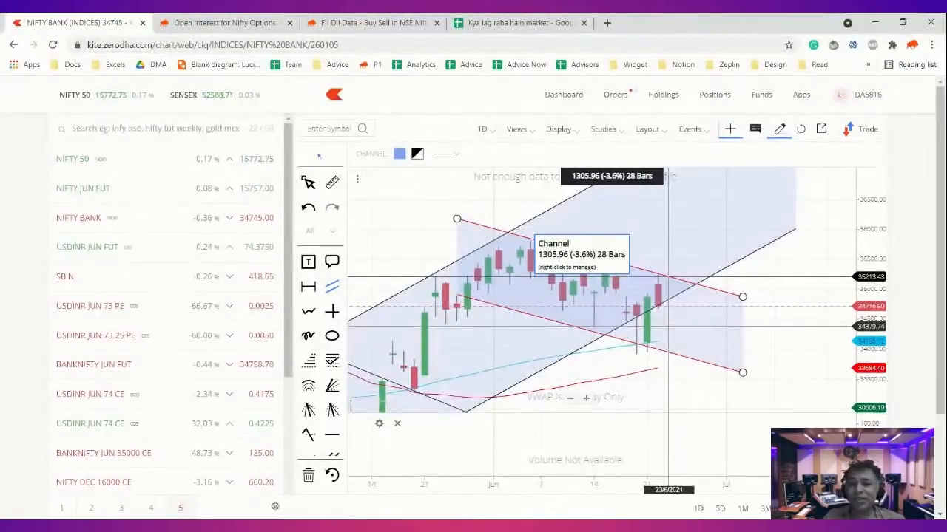
Bring up the Orders page listing the five executed orders
{"action": "left_click", "coordinate": [616, 94]}
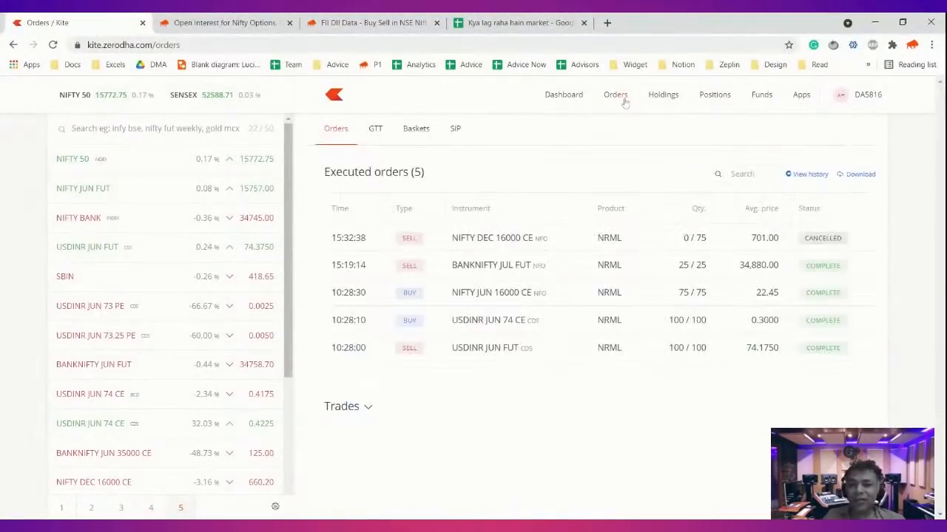
{"action": "mouse_move", "coordinate": [550, 292]}
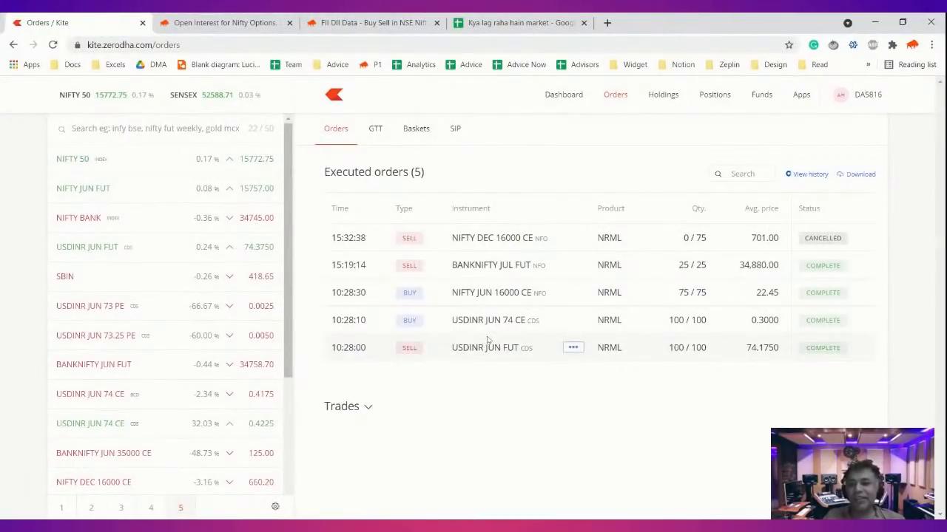
{"action": "mouse_move", "coordinate": [489, 333]}
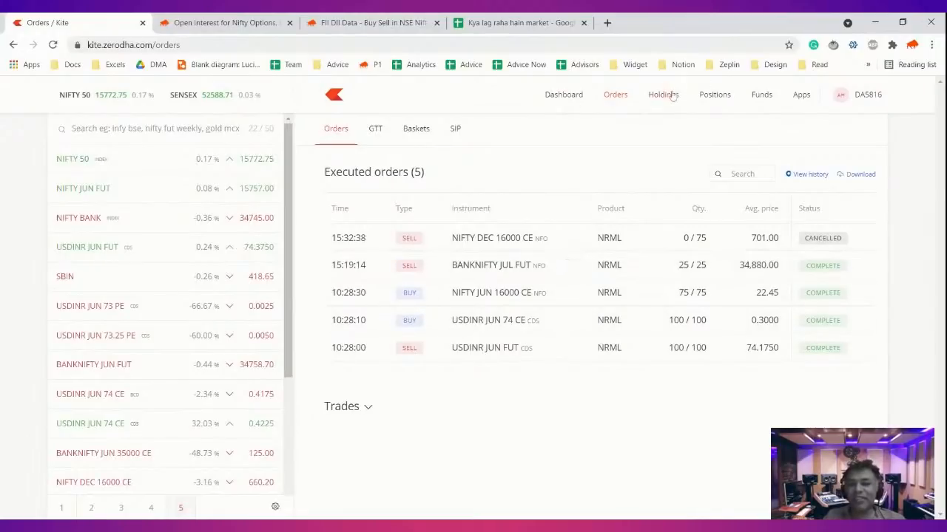
{"action": "mouse_move", "coordinate": [686, 191]}
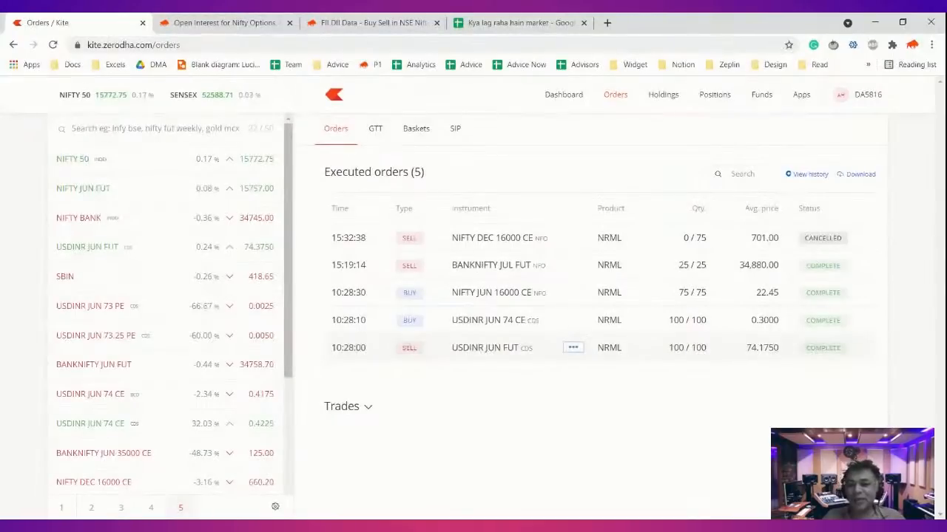
Check the USDINR JUN FUT average 74.1750, the Dashboard and Orders, then show the NIFTY 50 chart
{"action": "double_click", "coordinate": [761, 348]}
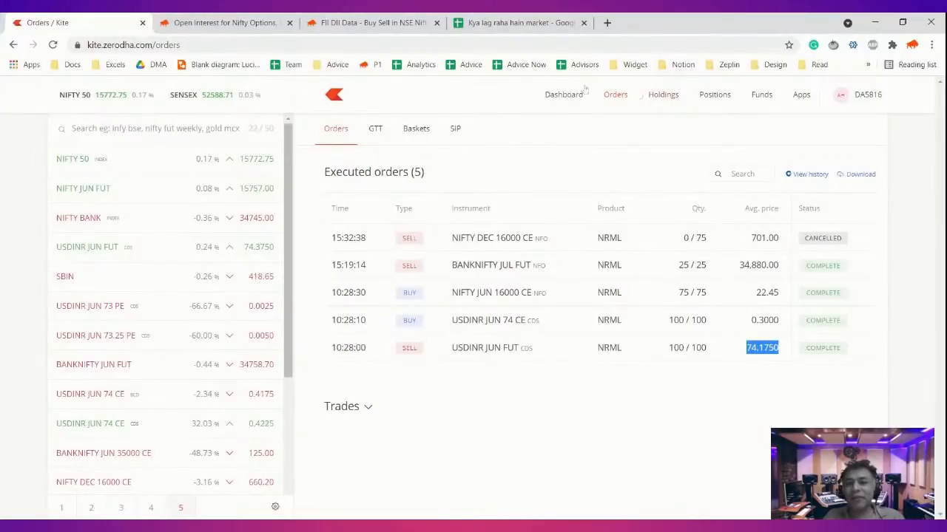
{"action": "left_click", "coordinate": [563, 95]}
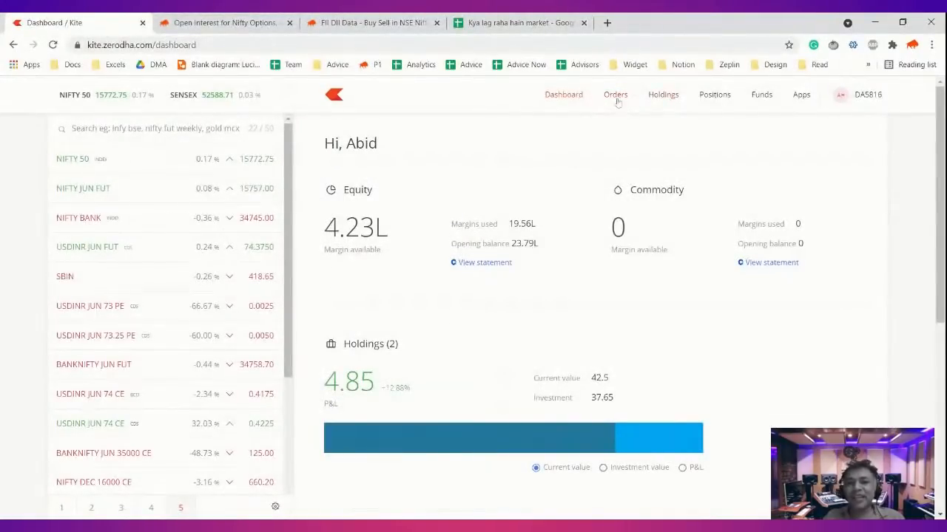
{"action": "left_click", "coordinate": [615, 95]}
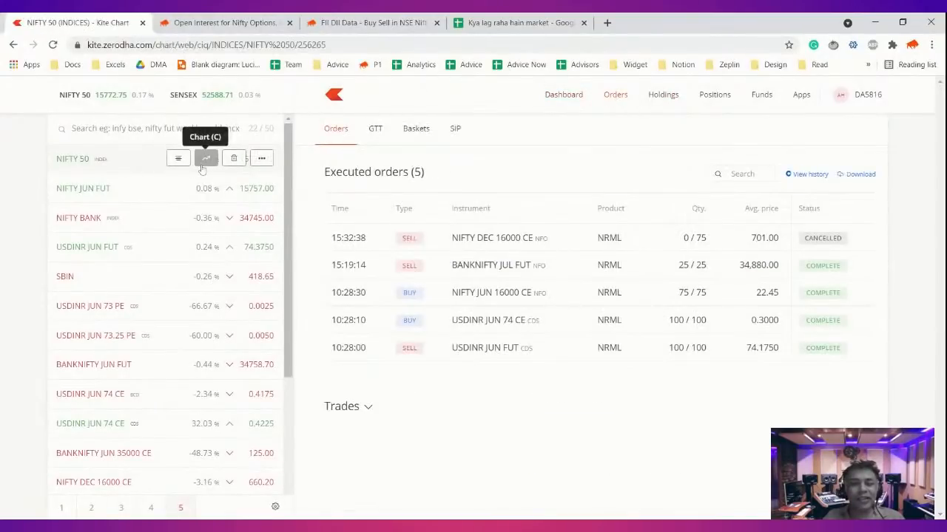
{"action": "left_click", "coordinate": [207, 158]}
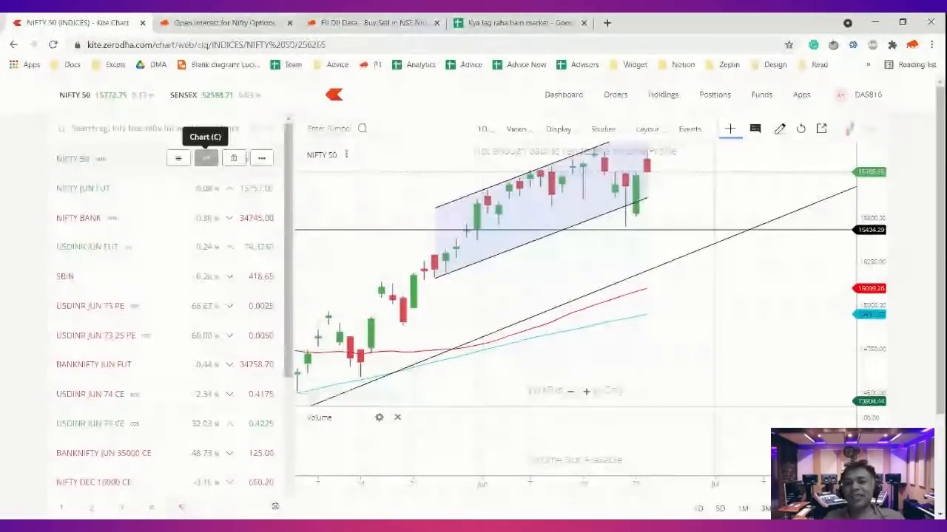
Review the Nifty Bank 28-bar channel chart, then bring up the USDINR JUN FUT chart
{"action": "left_click", "coordinate": [206, 216]}
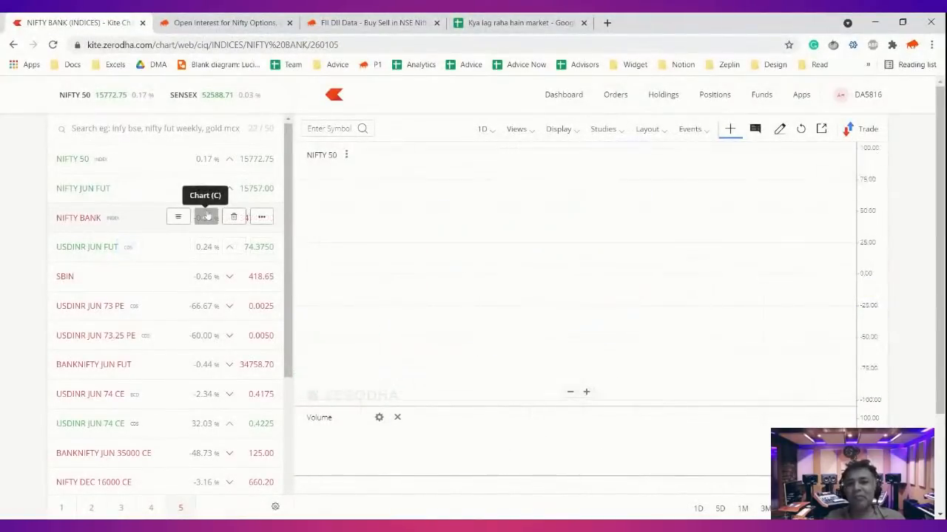
{"action": "left_click", "coordinate": [205, 216]}
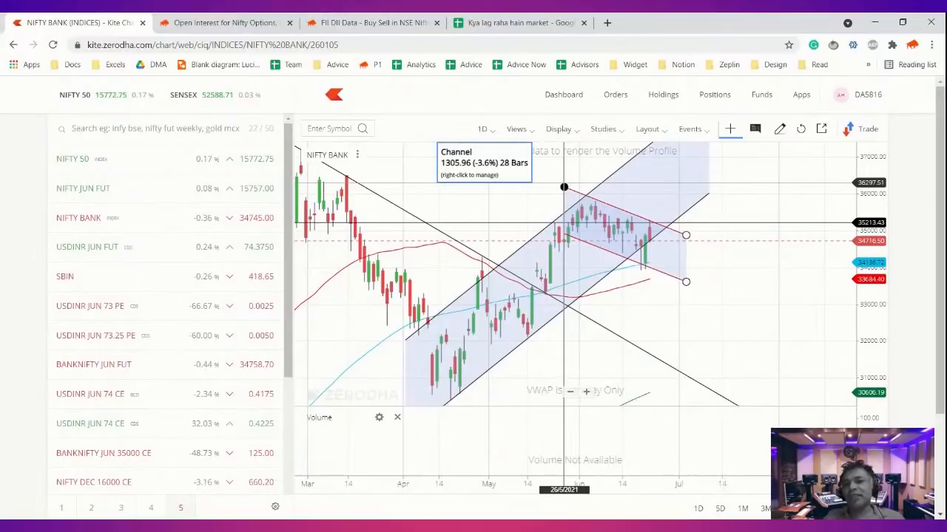
{"action": "left_click_drag", "start_coordinate": [563, 187], "coordinate": [559, 183]}
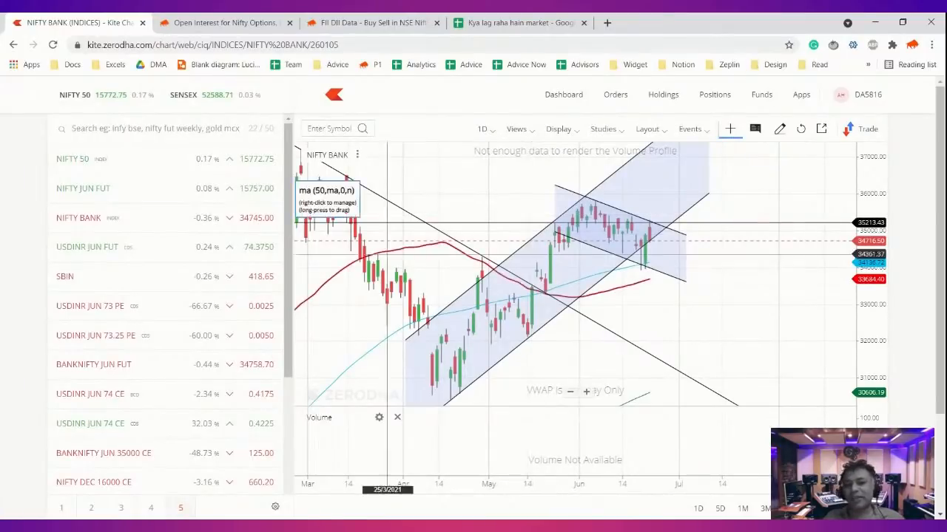
{"action": "left_click", "coordinate": [207, 246]}
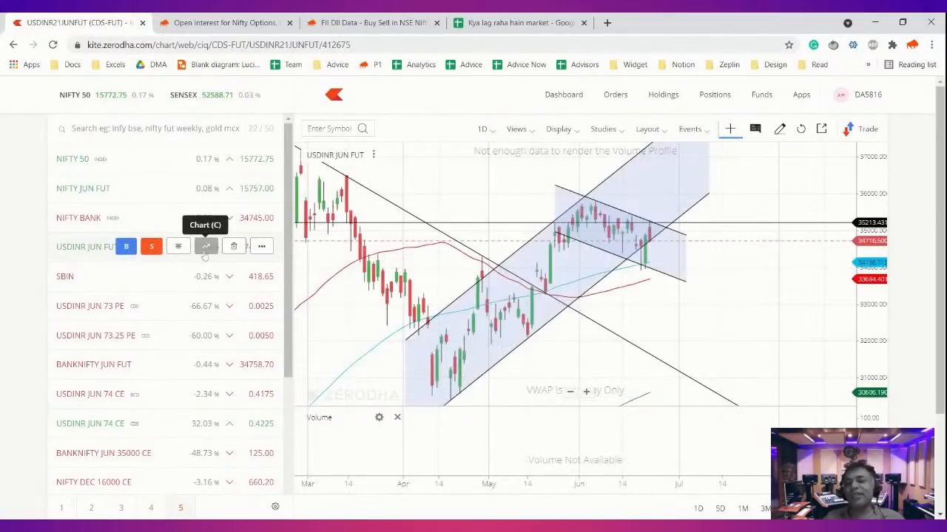
Review recent months of USDINR JUN FUT daily candles, then bring up the interval choices
{"action": "left_click", "coordinate": [207, 246]}
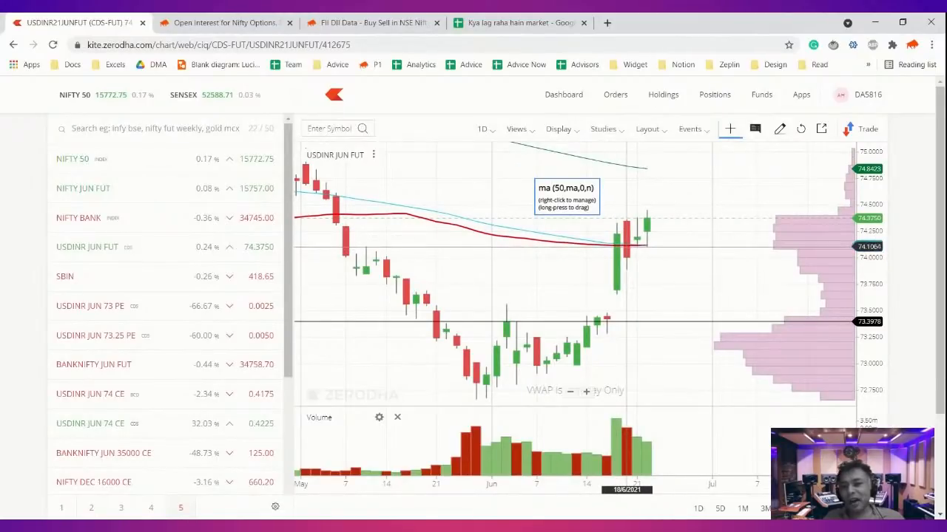
{"action": "mouse_move", "coordinate": [607, 248]}
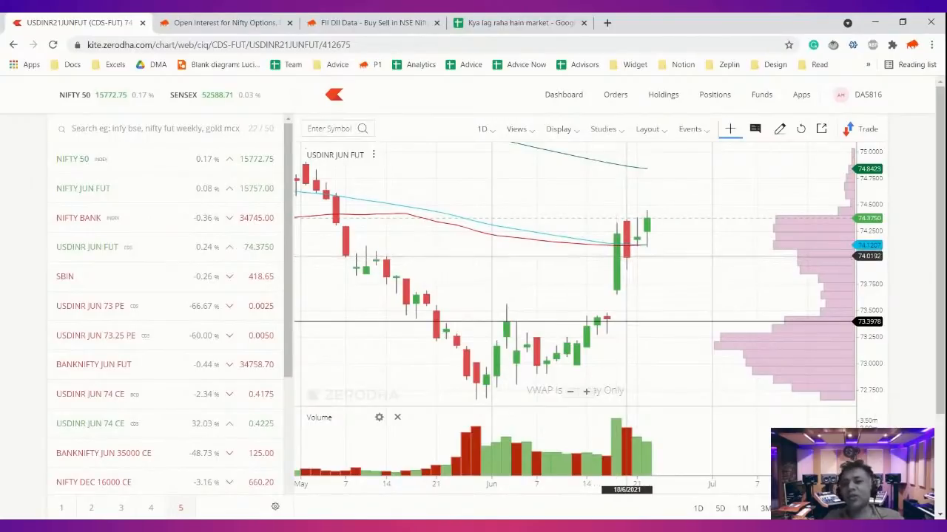
{"action": "mouse_move", "coordinate": [628, 236]}
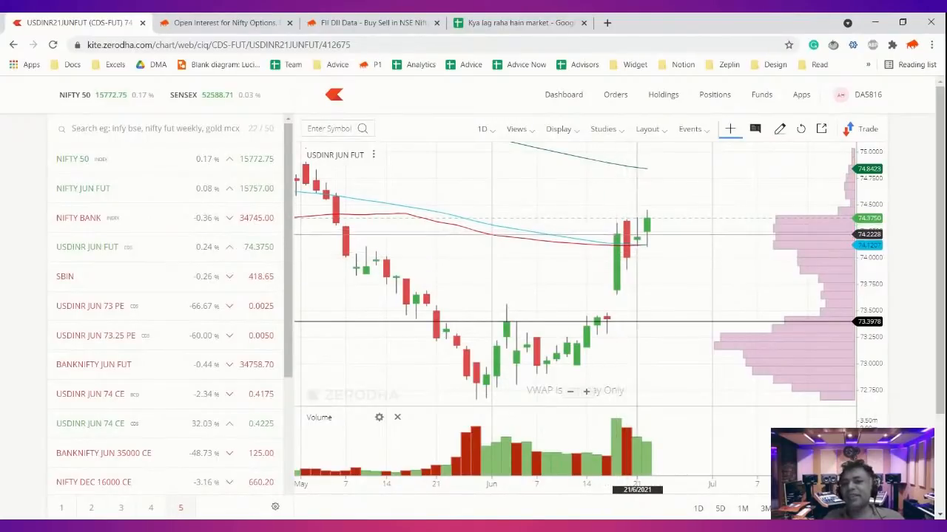
{"action": "mouse_move", "coordinate": [624, 244]}
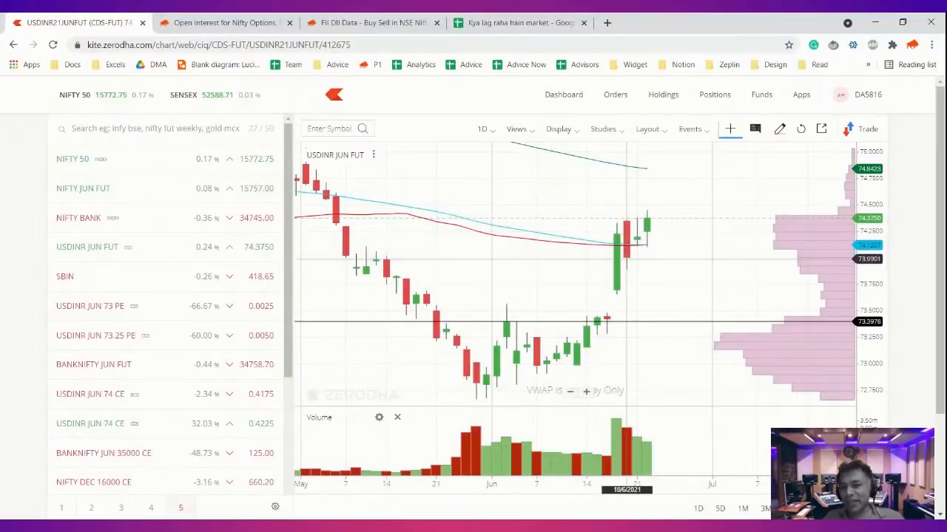
{"action": "mouse_move", "coordinate": [620, 254]}
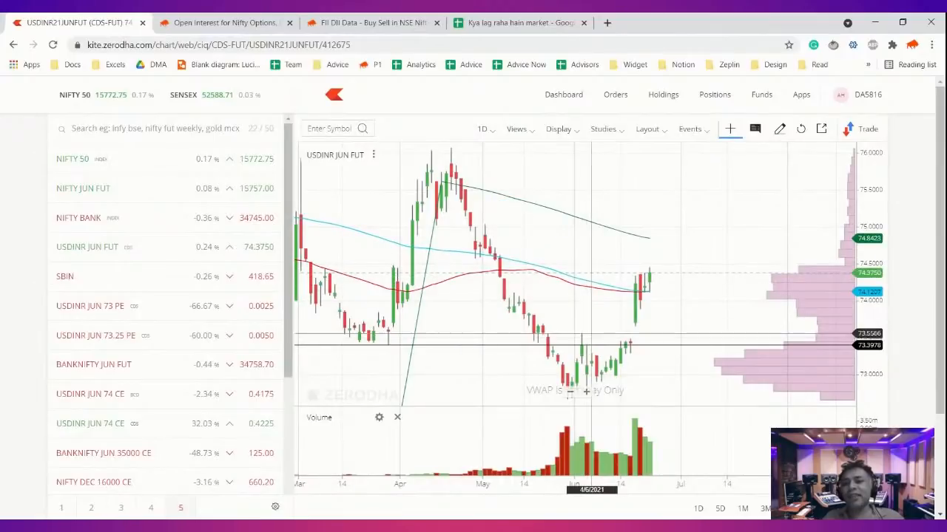
{"action": "mouse_move", "coordinate": [662, 288]}
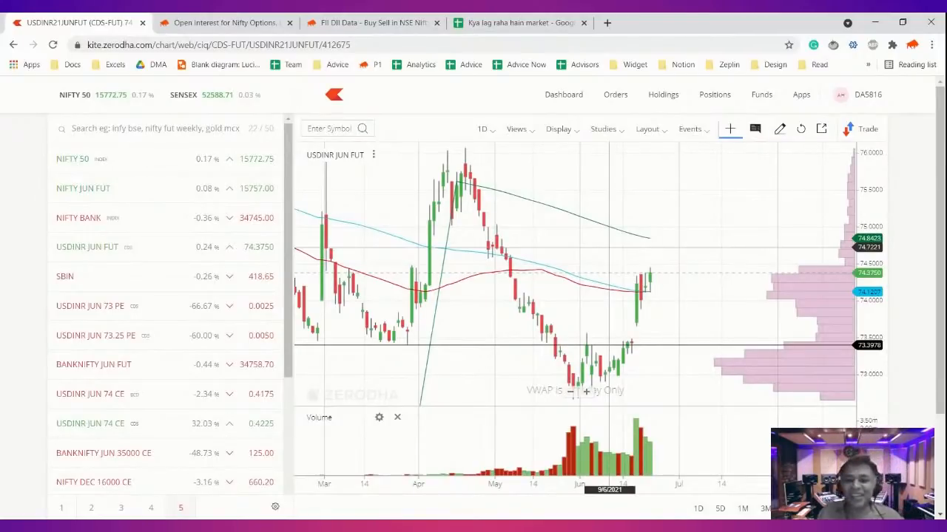
{"action": "mouse_move", "coordinate": [609, 255]}
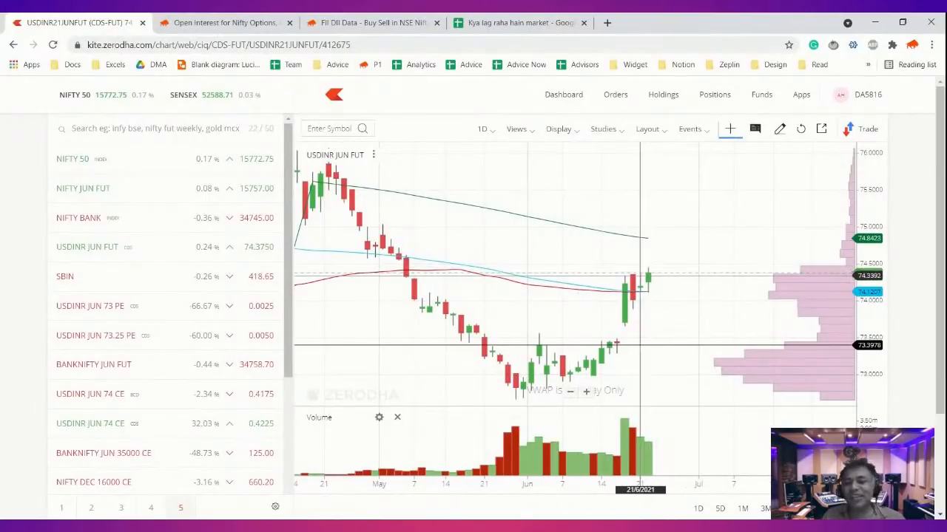
{"action": "mouse_move", "coordinate": [645, 275]}
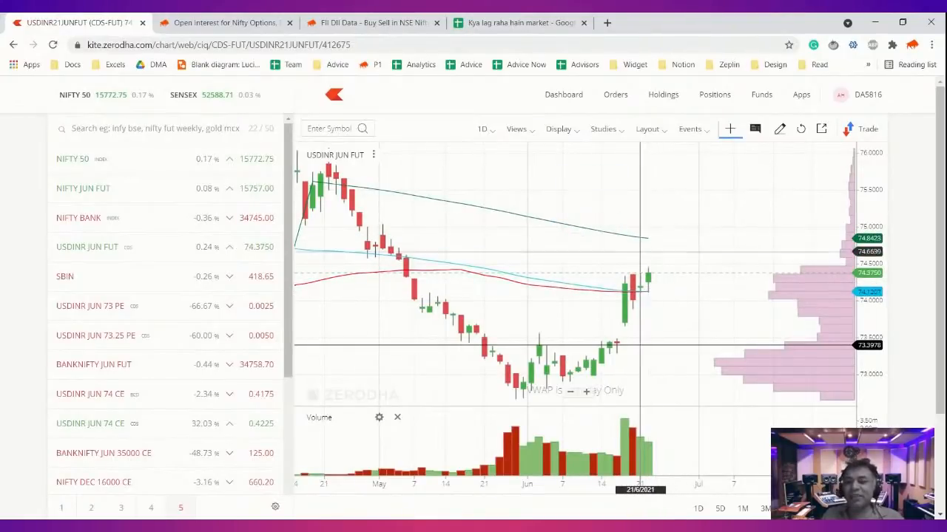
{"action": "left_click", "coordinate": [483, 128]}
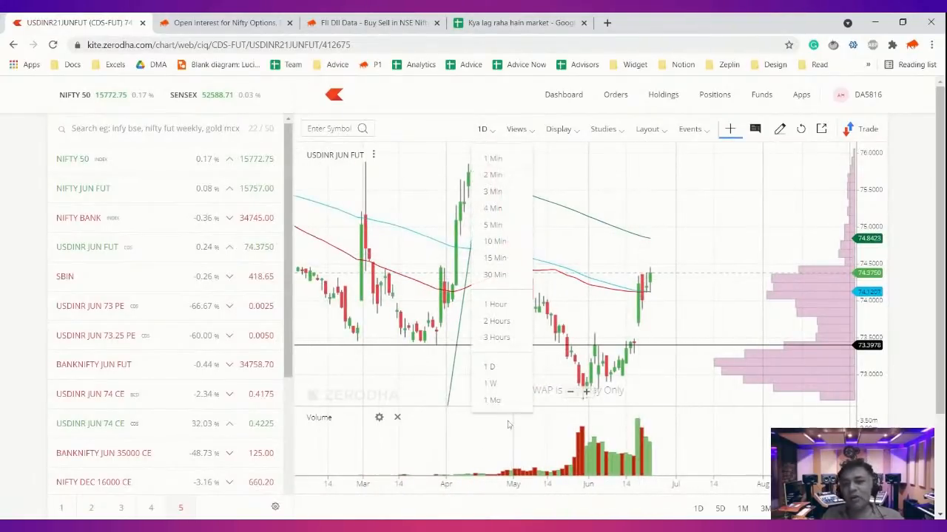
View USDINR JUN FUT on 1W candles, then return it to 1D
{"action": "left_click", "coordinate": [489, 383]}
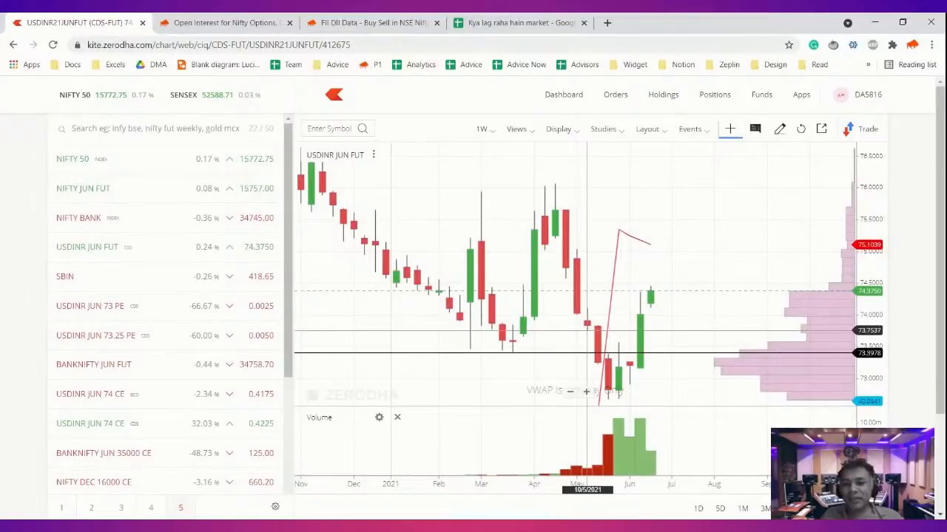
{"action": "mouse_move", "coordinate": [672, 328]}
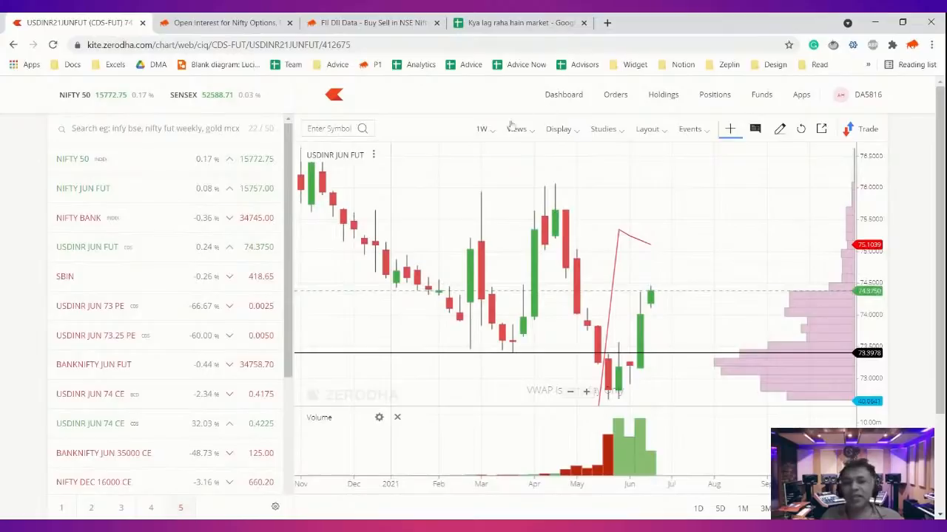
{"action": "left_click", "coordinate": [482, 129]}
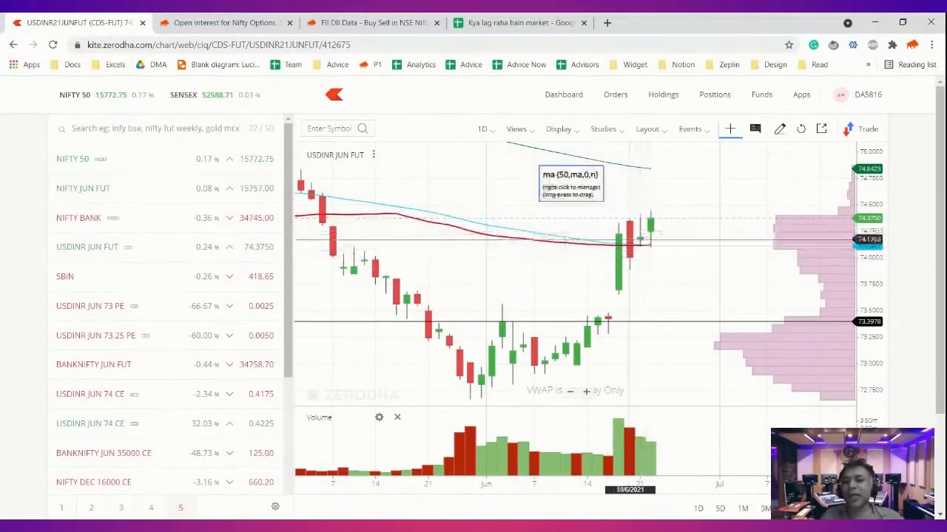
{"action": "mouse_move", "coordinate": [648, 237]}
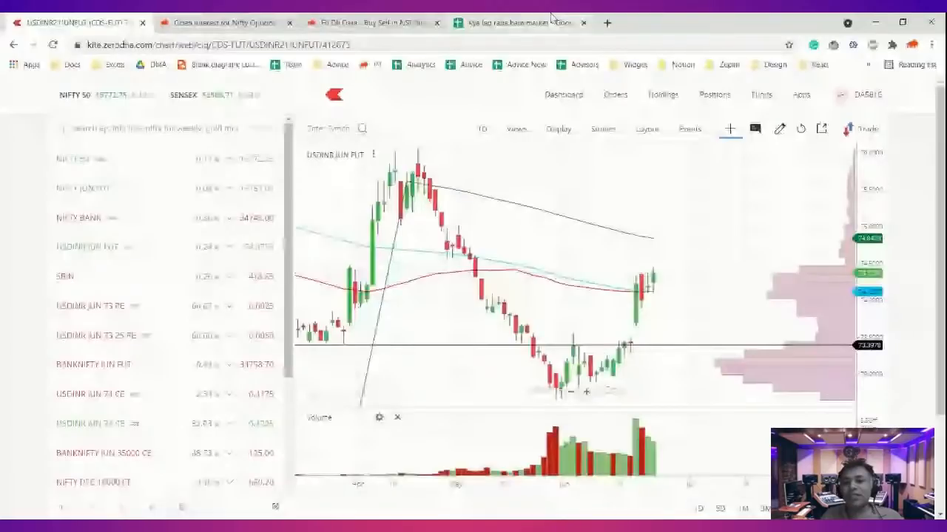
{"action": "left_click", "coordinate": [521, 23]}
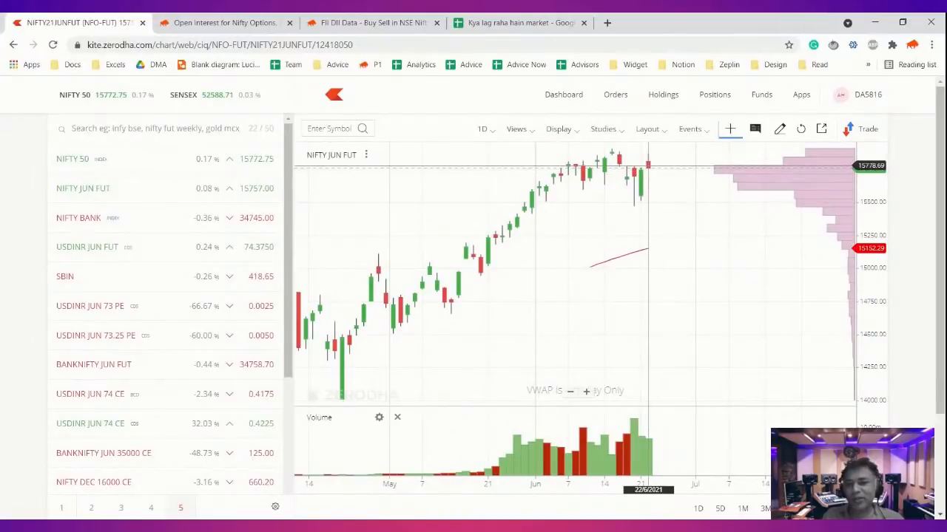
{"action": "mouse_move", "coordinate": [743, 169]}
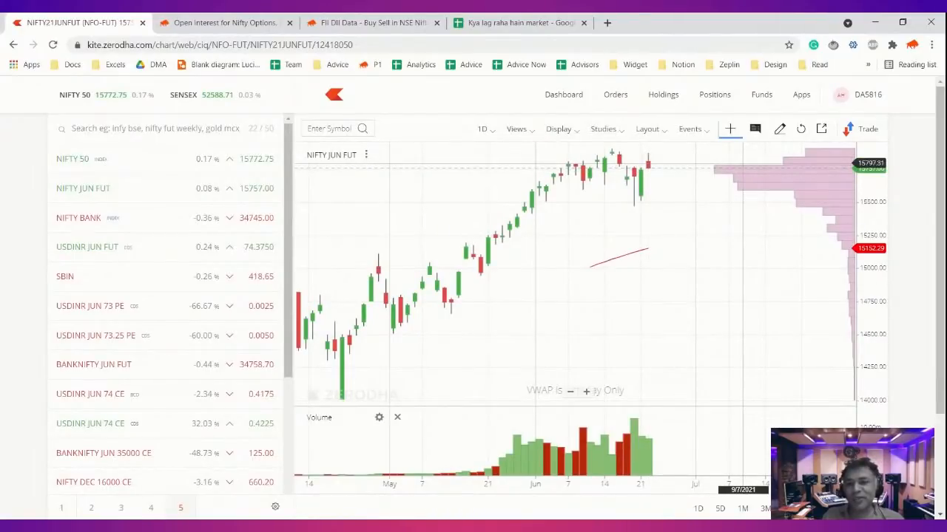
{"action": "mouse_move", "coordinate": [722, 168]}
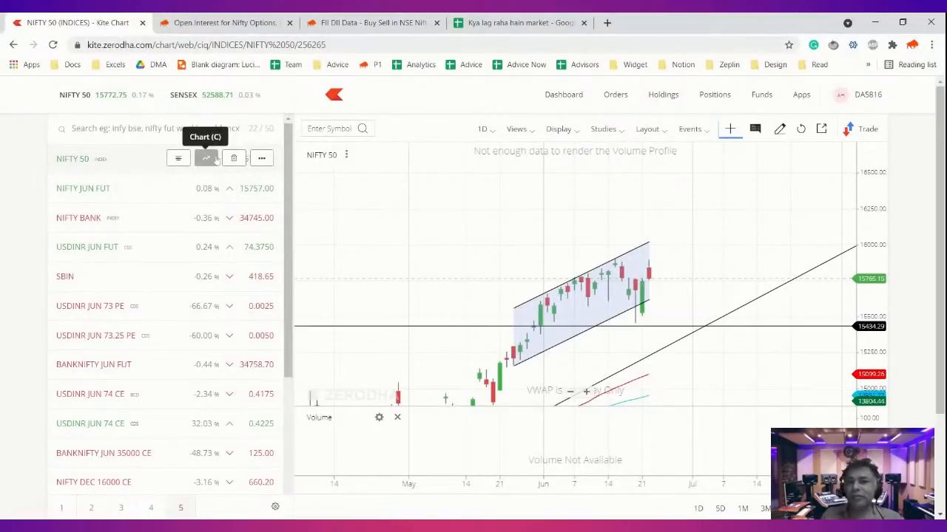
{"action": "left_click", "coordinate": [83, 188]}
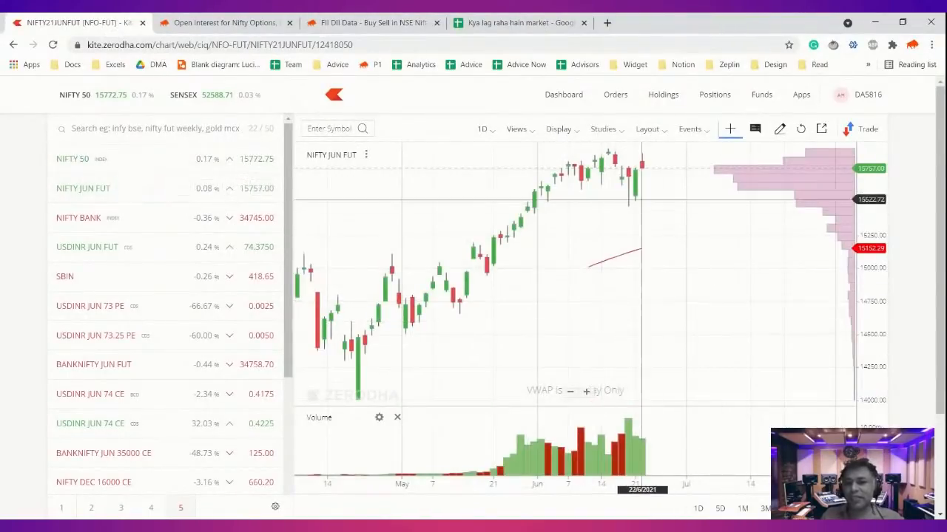